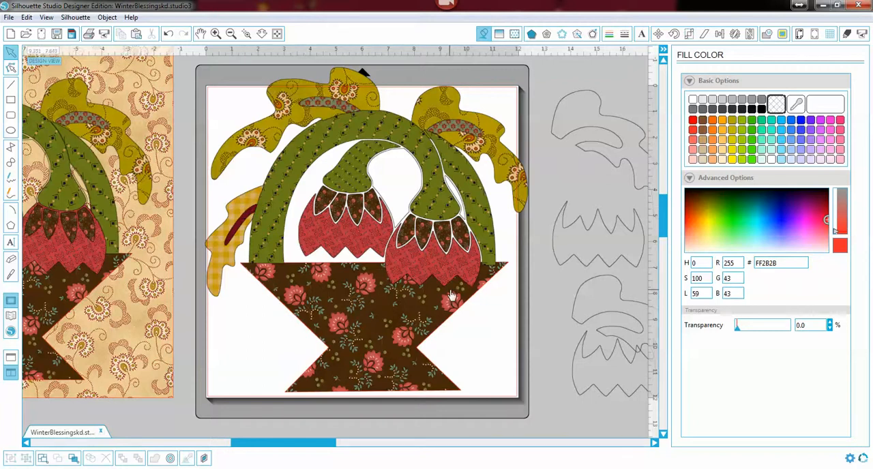
pyautogui.moveTo(440, 298)
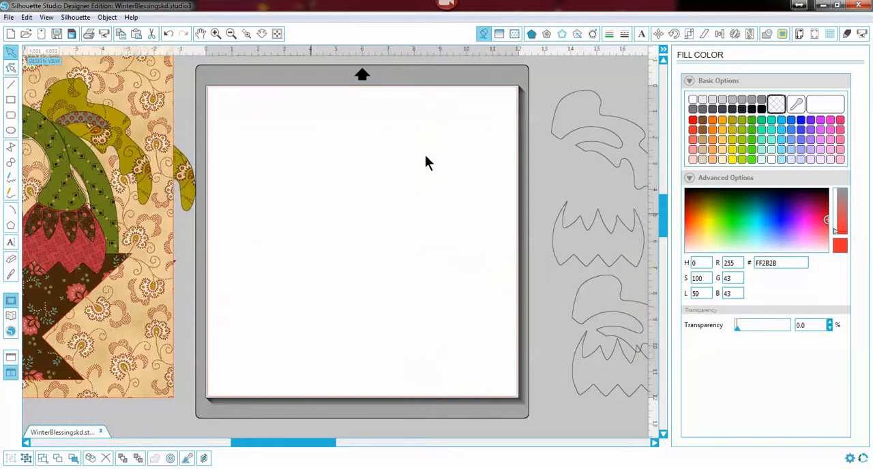
pyautogui.moveTo(596, 136)
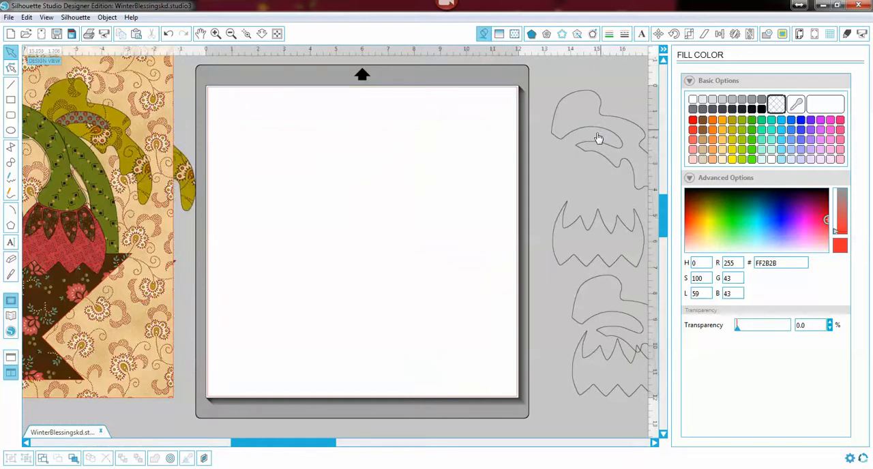
# Step: Move the traced leaf outline onto the mat and select it (about 4.46 by 5 in)
pyautogui.click(593, 133)
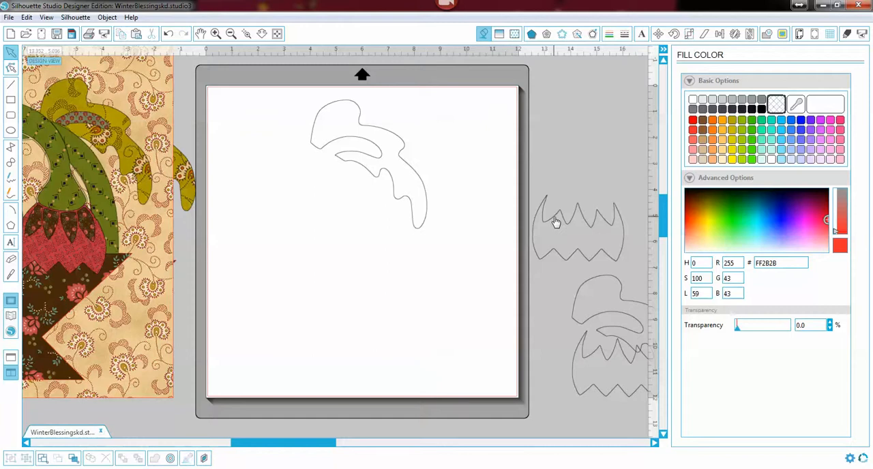
pyautogui.moveTo(258, 154)
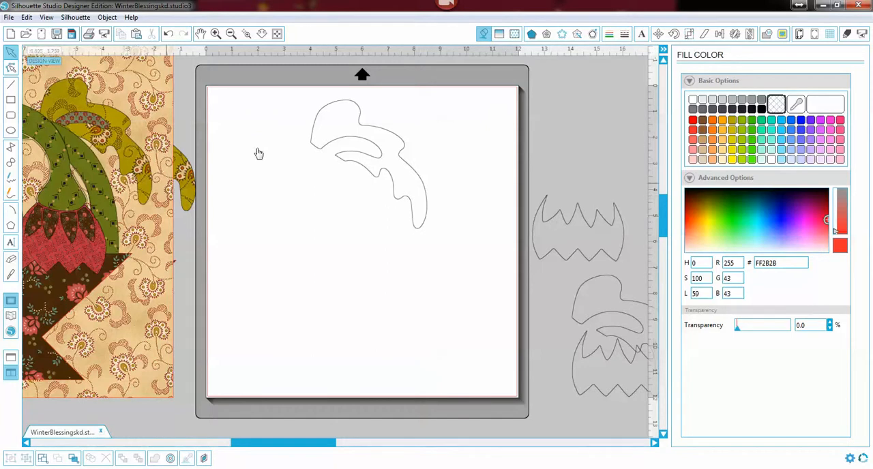
pyautogui.moveTo(368, 163)
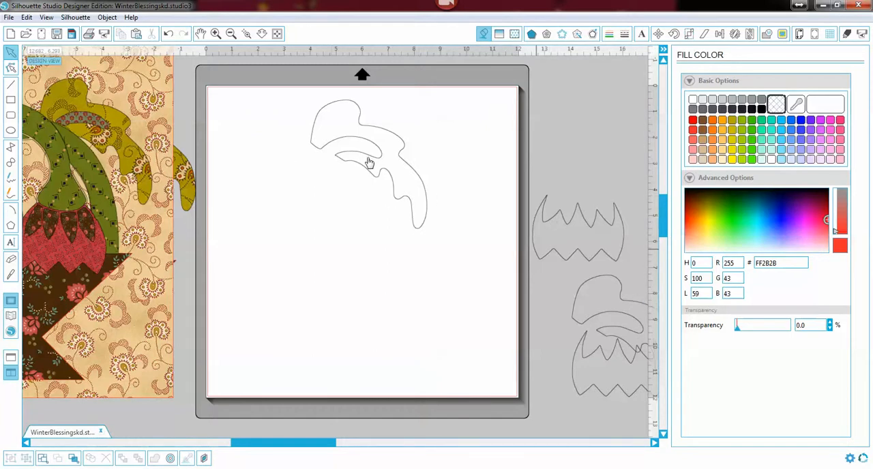
pyautogui.click(369, 163)
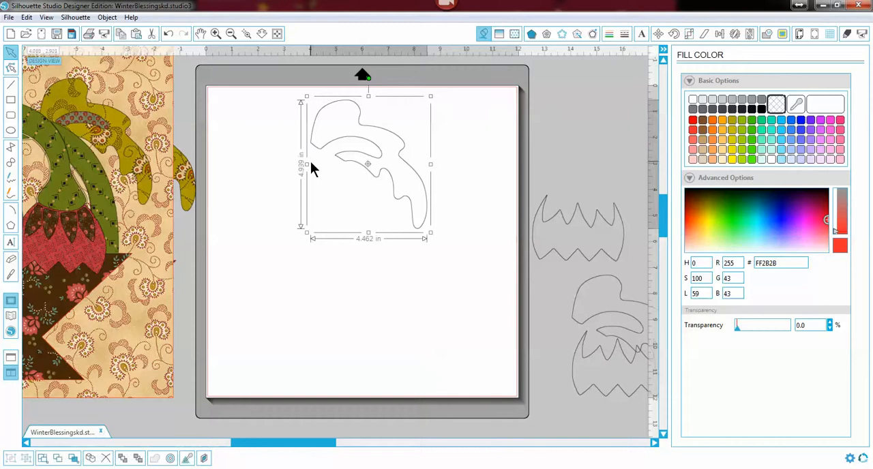
pyautogui.moveTo(264, 166)
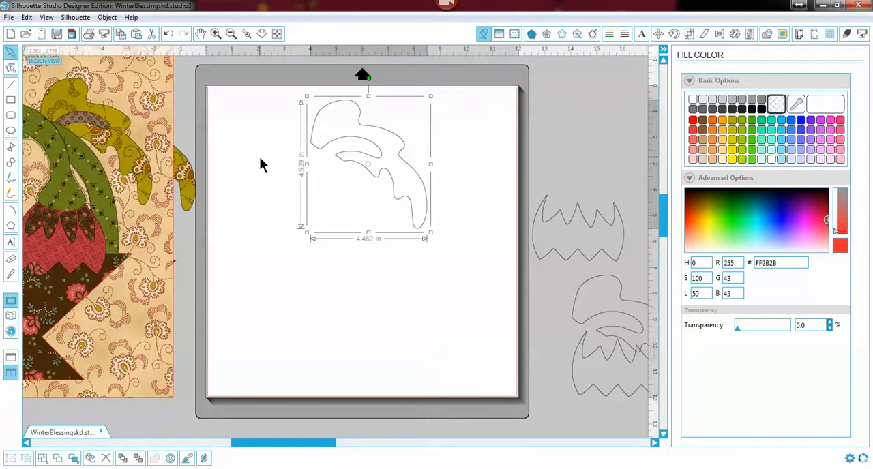
pyautogui.moveTo(30, 307)
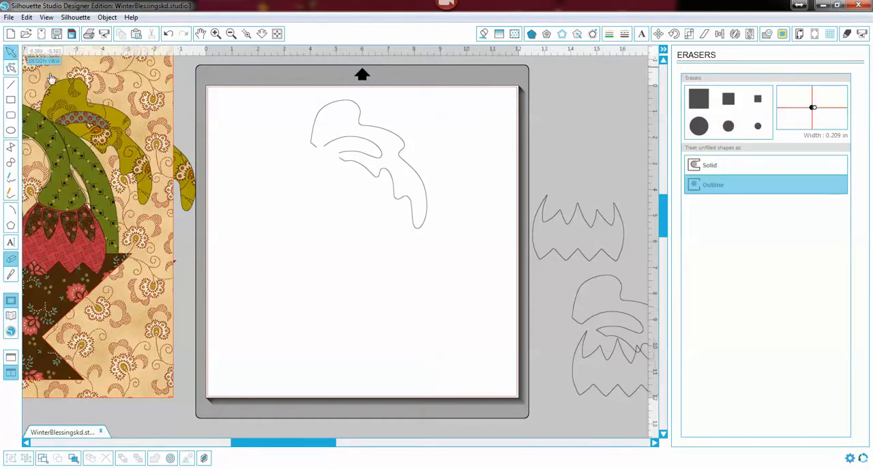
pyautogui.moveTo(322, 236)
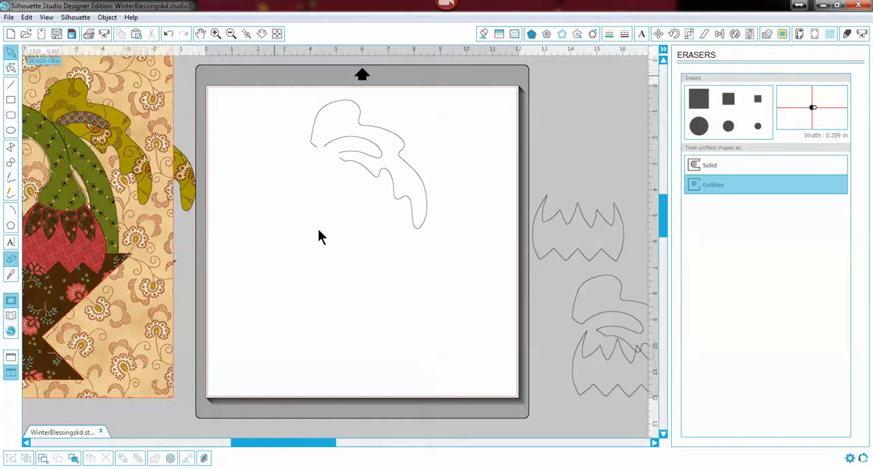
# Step: Select the leaf outline after erasing its inner-curve join, now about 4.46 by 4.94 in
pyautogui.click(368, 163)
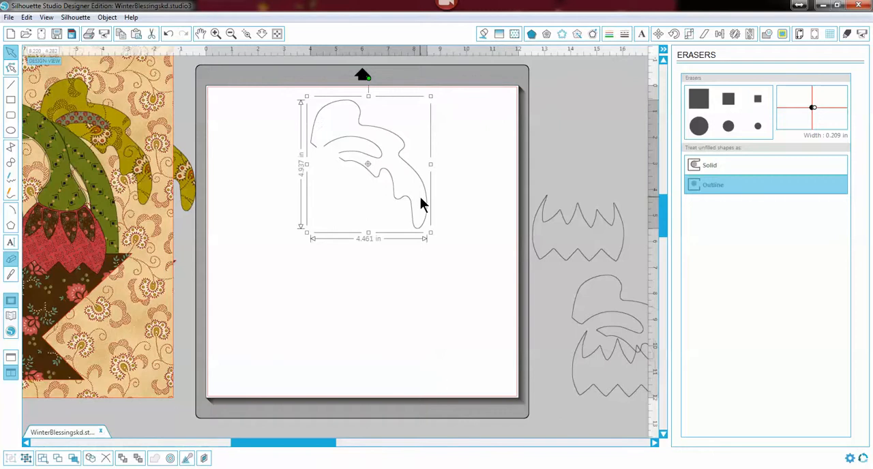
# Step: Ungroup the leaf trace and move the inner curve off the mat, keeping the outer outline
pyautogui.rightClick(423, 204)
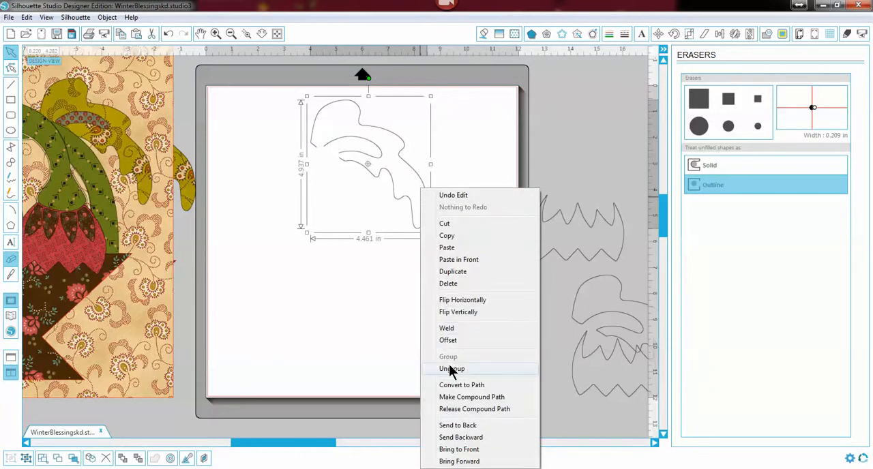
pyautogui.click(452, 368)
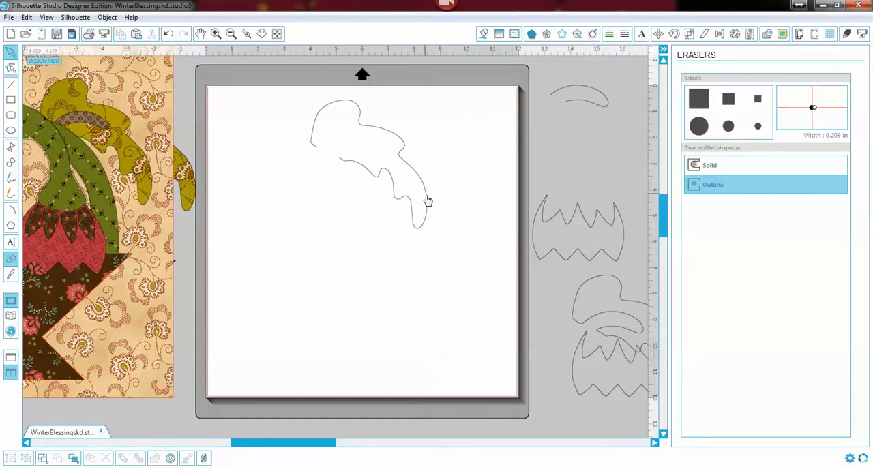
pyautogui.click(11, 67)
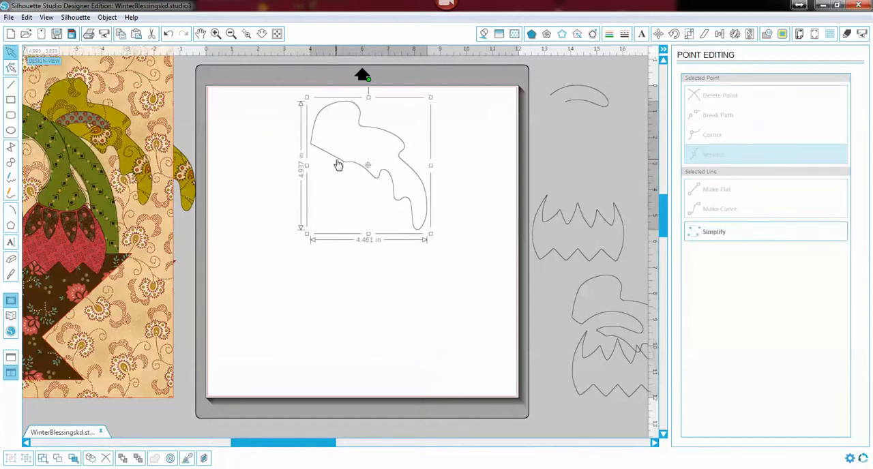
pyautogui.moveTo(347, 167)
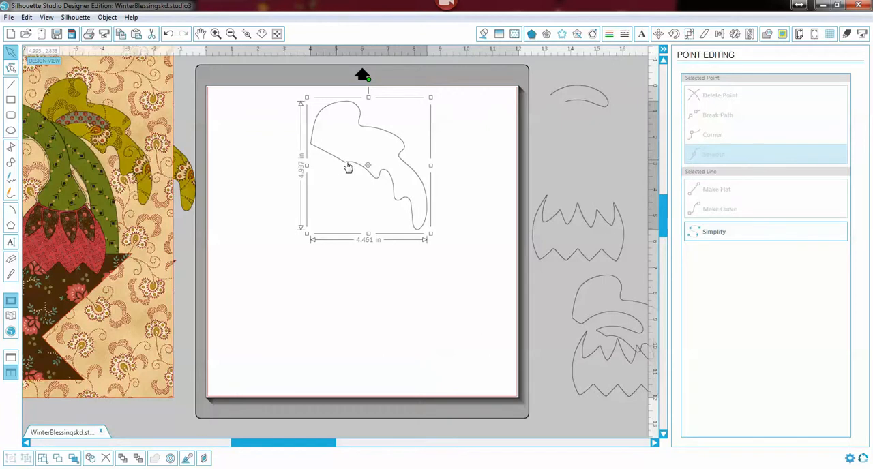
# Step: Drag the leaf outline's open end to close the gap in Point Editing
pyautogui.moveTo(347, 166); pyautogui.dragTo(587, 182)
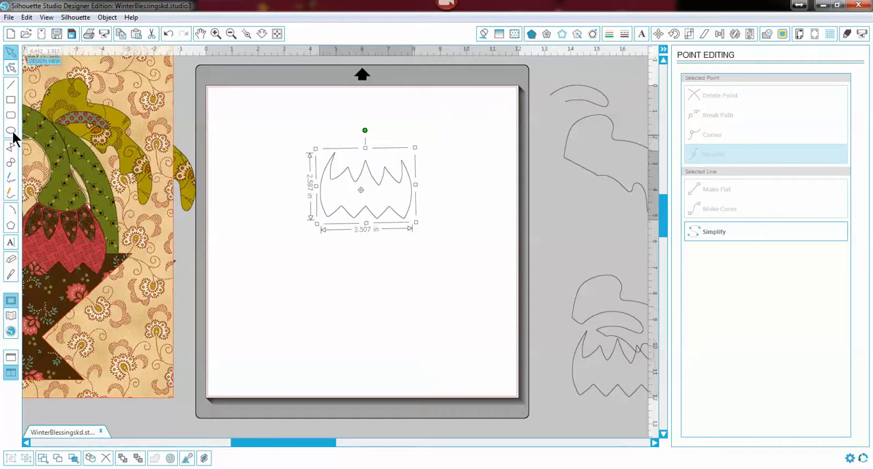
# Step: Stretch a 3.05 by 2.6 in oval over the bloom's top points and select both shapes
pyautogui.click(11, 130)
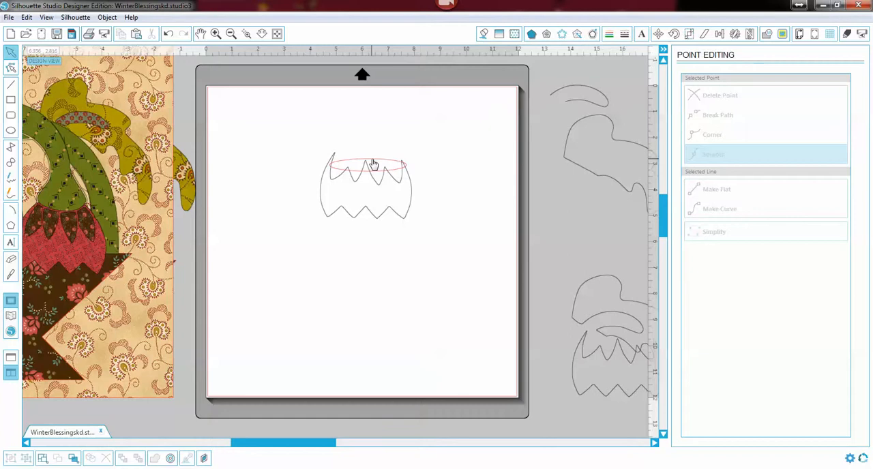
pyautogui.click(399, 165)
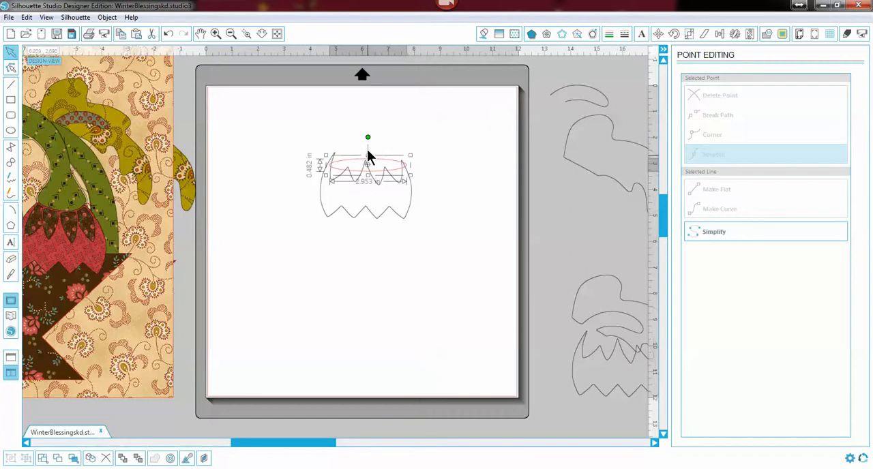
pyautogui.moveTo(367, 137); pyautogui.dragTo(368, 114)
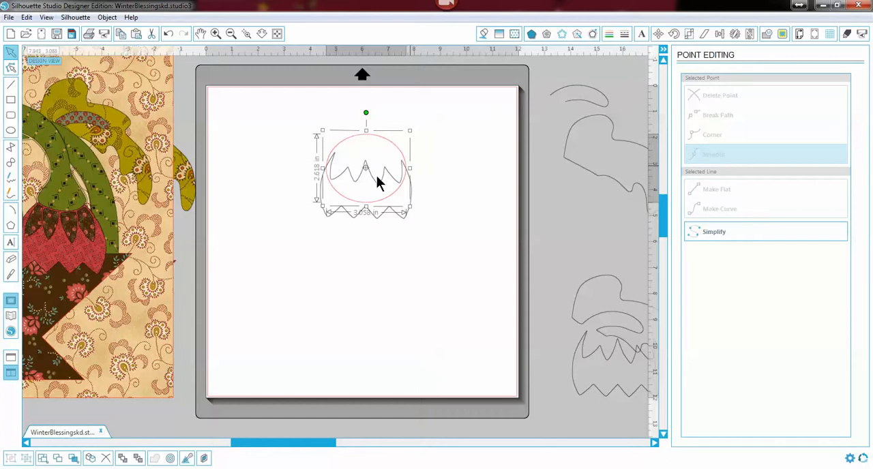
pyautogui.moveTo(297, 113)
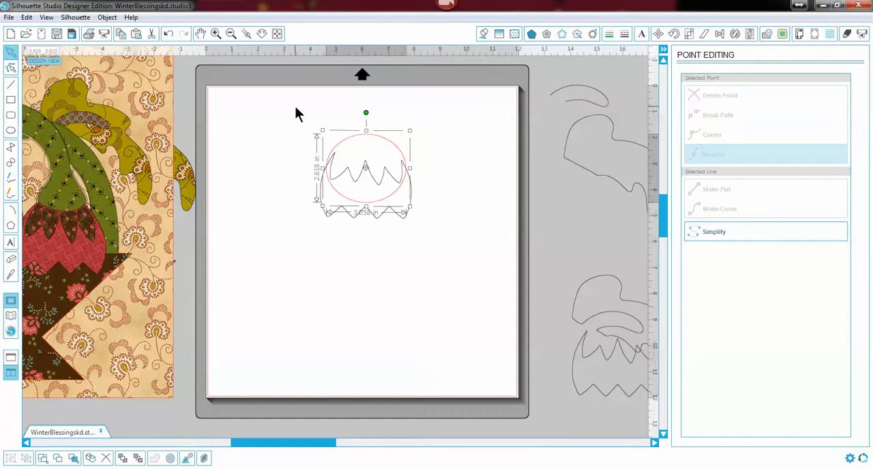
pyautogui.moveTo(297, 112); pyautogui.dragTo(488, 263)
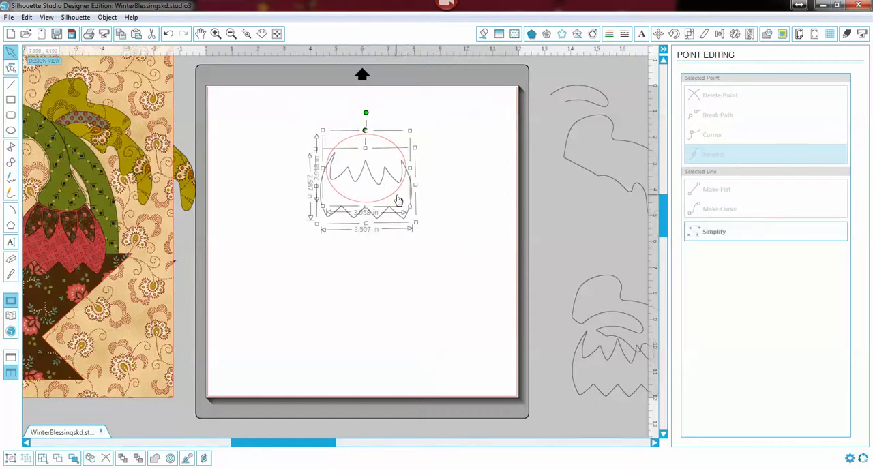
# Step: Weld the oval and zigzag outline into one rounded bloom, about 3.5 by 3.27 in
pyautogui.rightClick(398, 200)
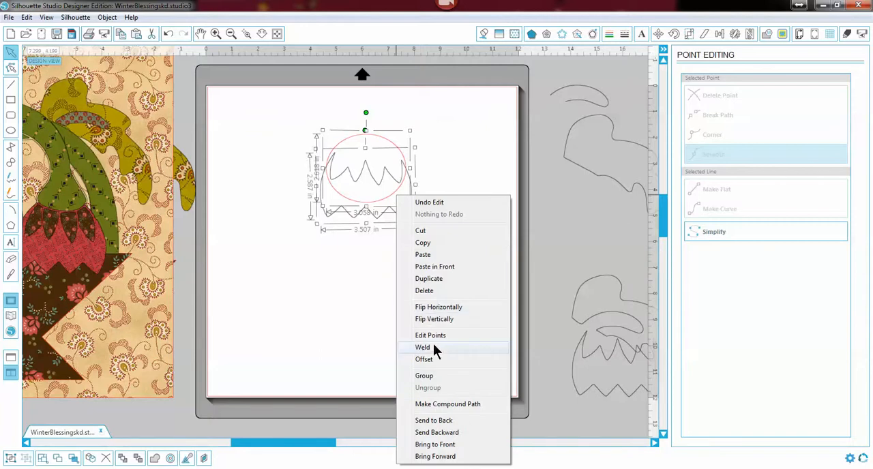
pyautogui.click(423, 347)
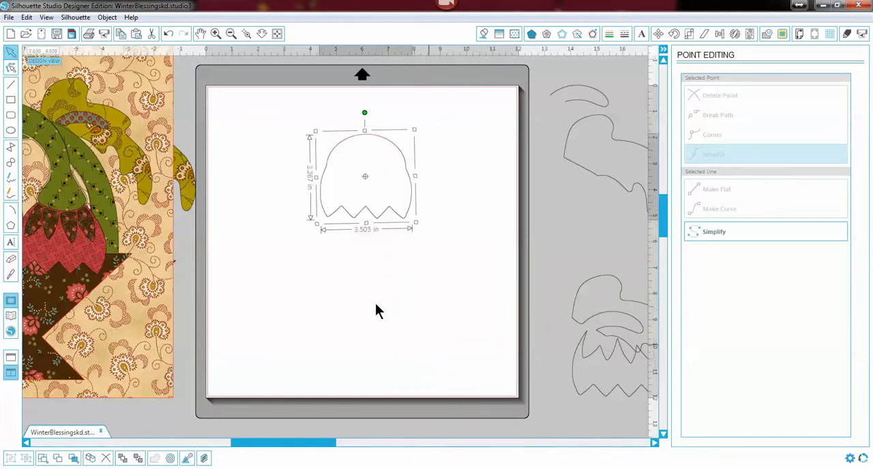
pyautogui.moveTo(362, 282)
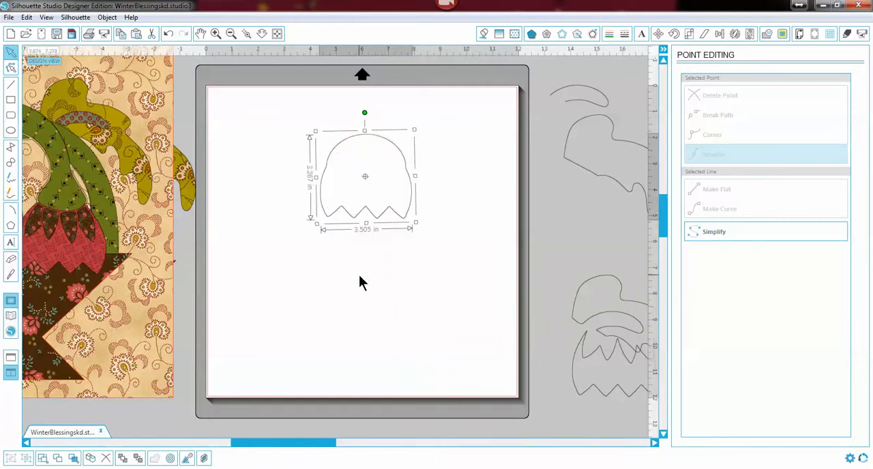
pyautogui.moveTo(411, 194)
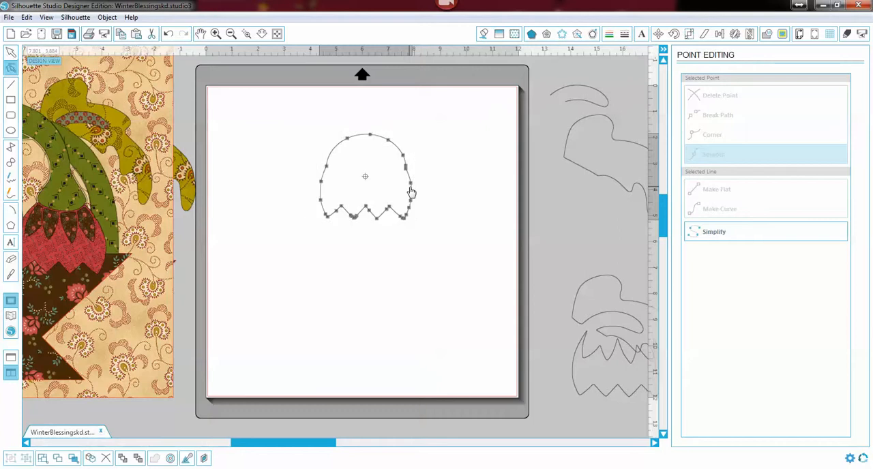
pyautogui.moveTo(406, 169)
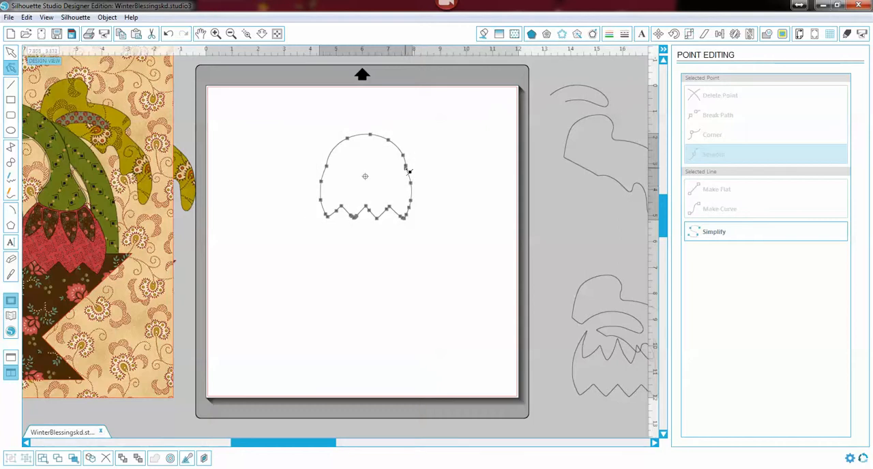
# Step: Delete the surplus points on the right and left sides of the bloom outline
pyautogui.rightClick(405, 169)
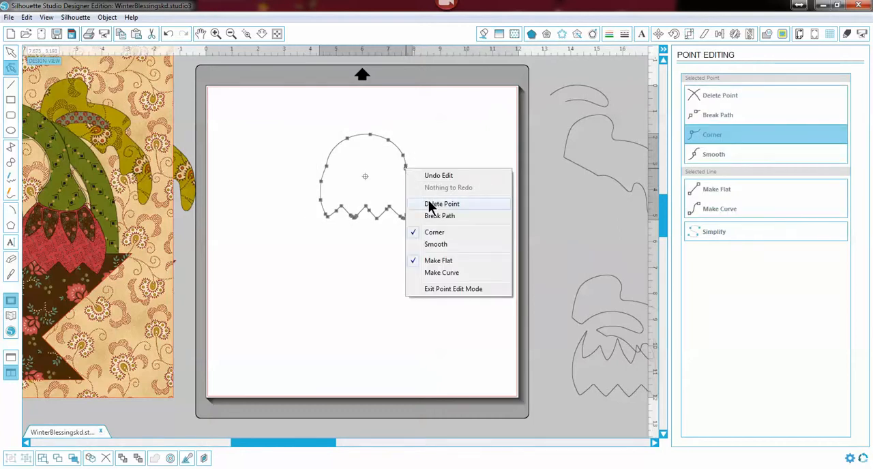
pyautogui.click(435, 244)
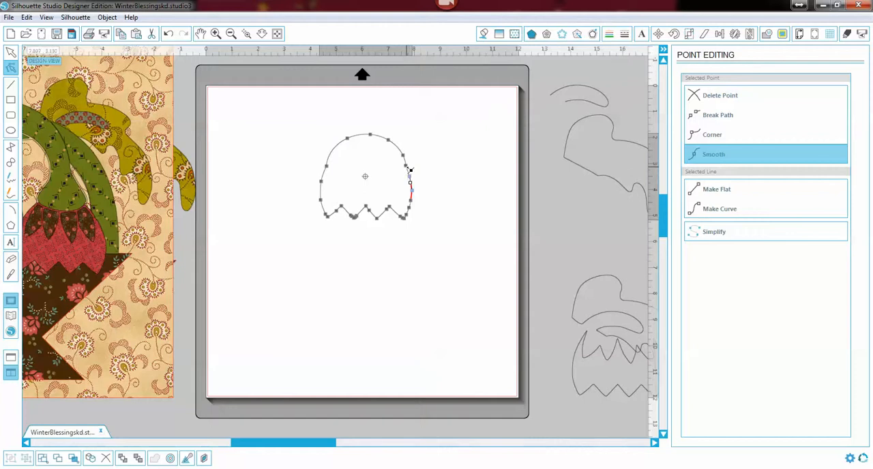
pyautogui.click(711, 134)
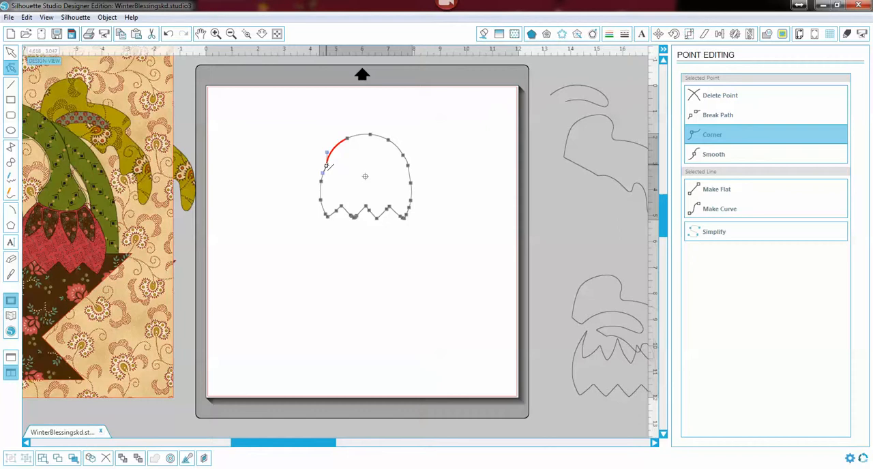
pyautogui.click(714, 154)
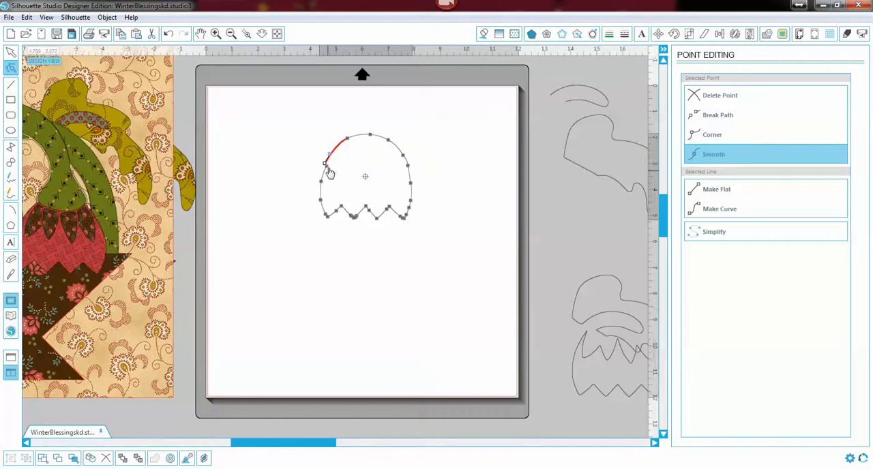
pyautogui.rightClick(327, 170)
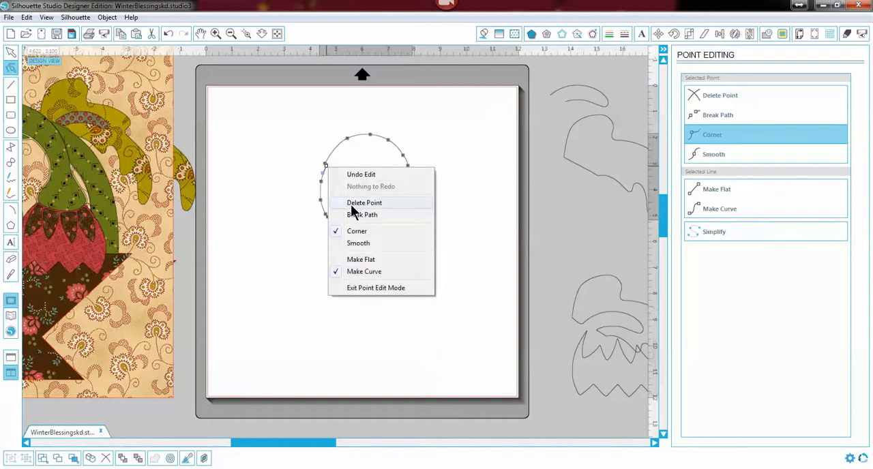
pyautogui.click(358, 243)
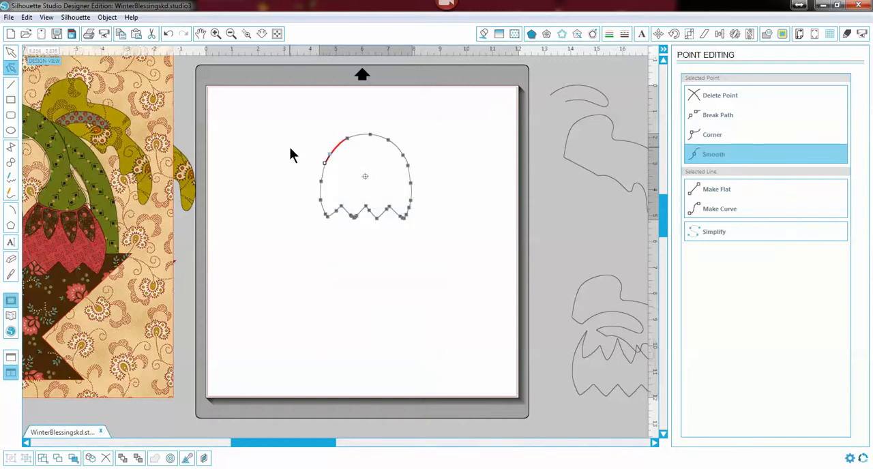
pyautogui.moveTo(423, 164)
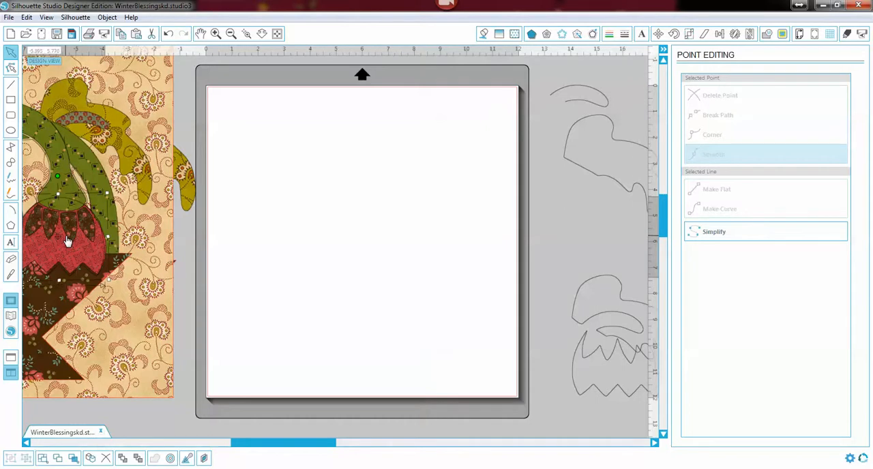
pyautogui.moveTo(61, 205)
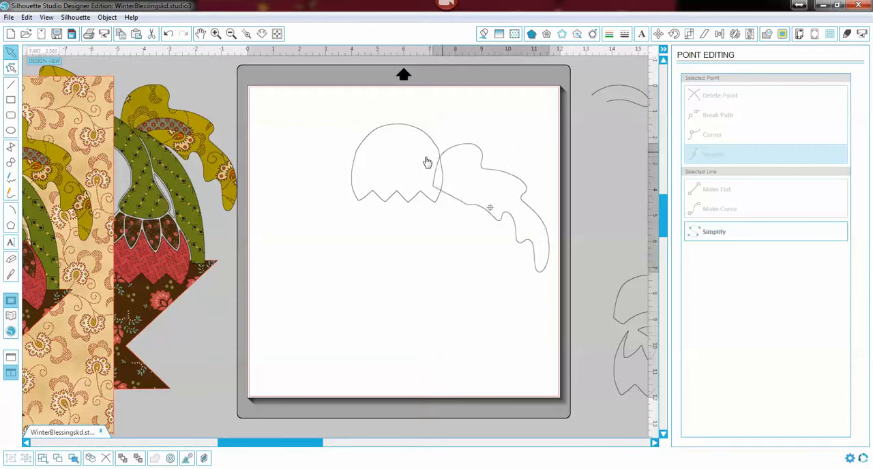
# Step: Select the long leaf tracing to move it onto the mat over the bloom
pyautogui.click(713, 231)
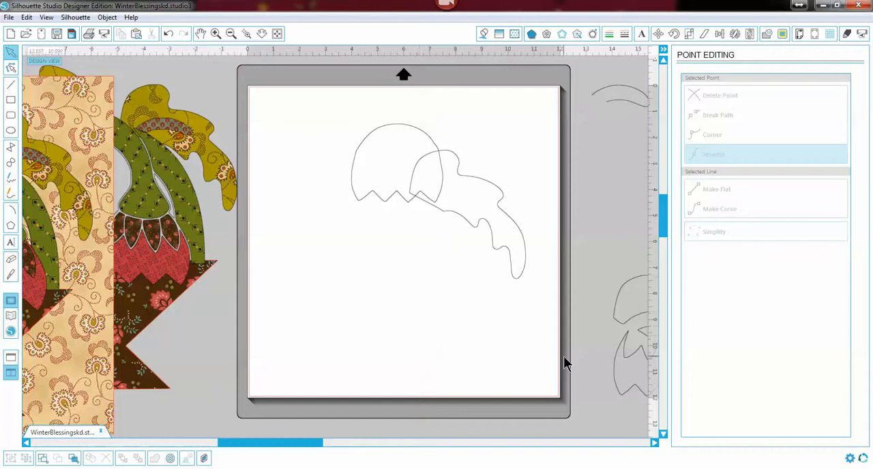
pyautogui.moveTo(590, 394)
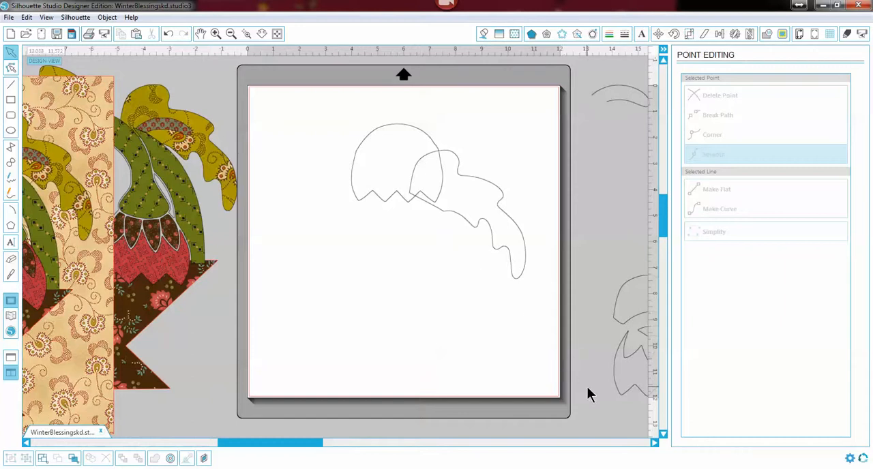